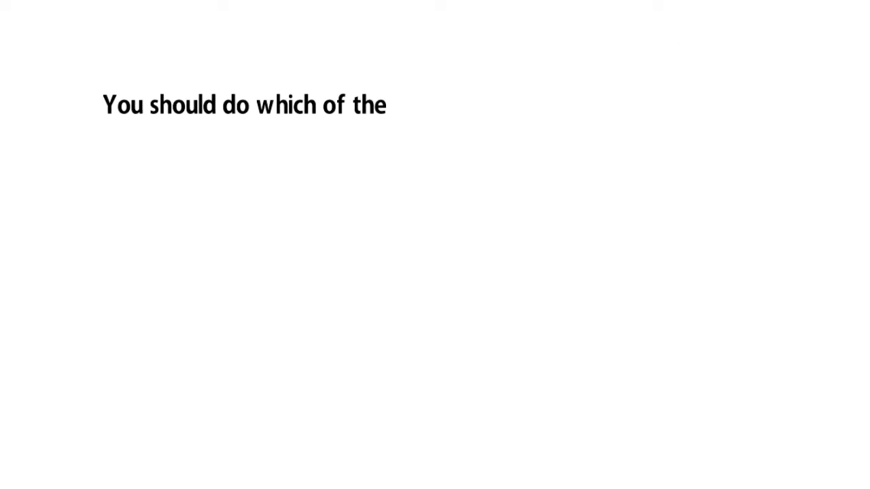
type("following to validate the readings pro")
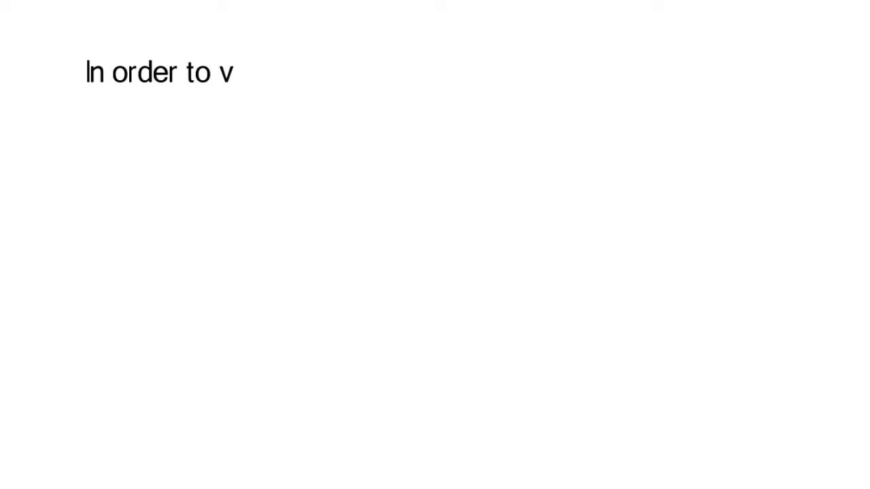
type("alidate transcutaneous blood gas monitor")
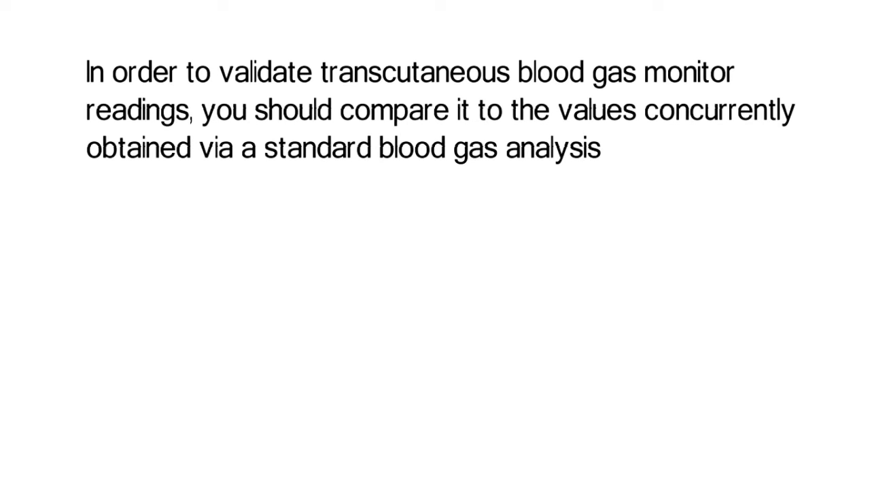
type("Also note that for an infant with an anatomic shunt,")
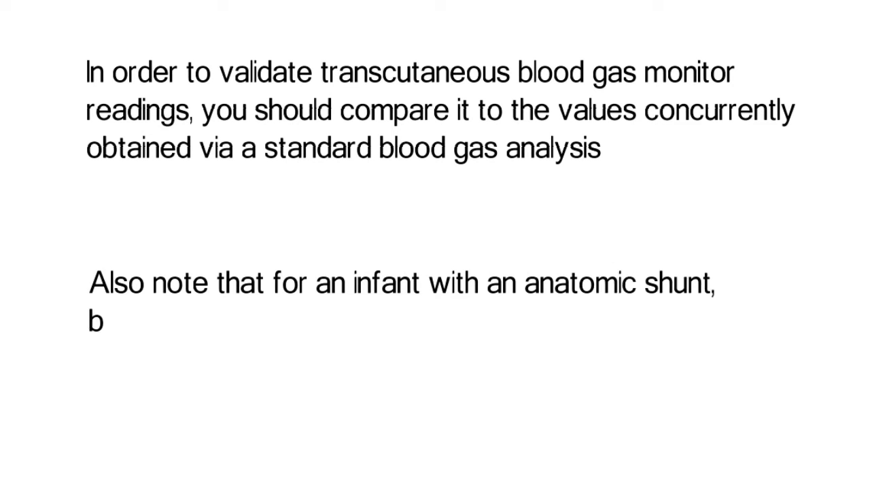
type("oth the transcutaneous and arteria")
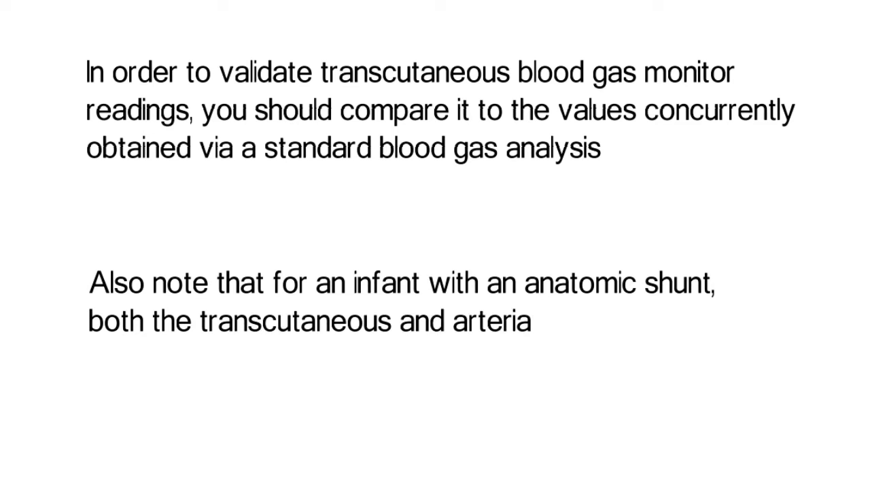